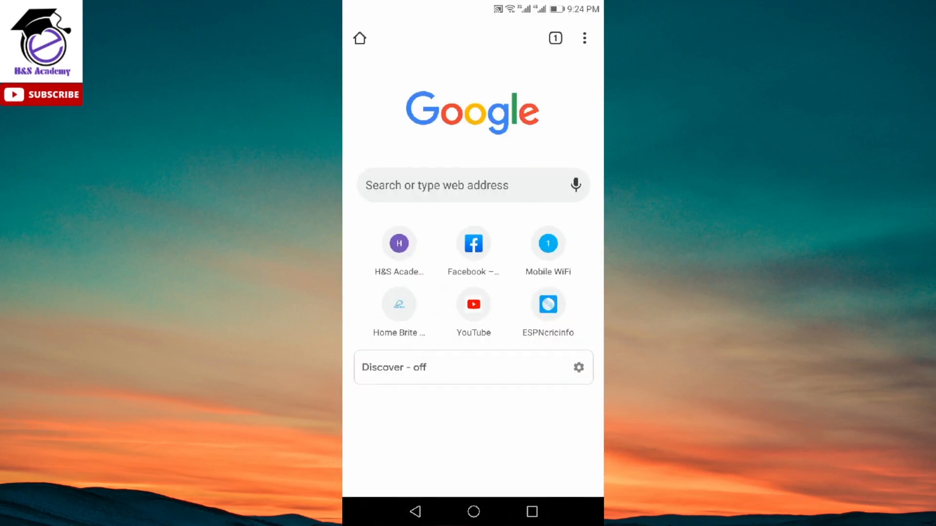
Step: Navigate to chrome://flags from the address bar to reach the Experiments page
click(473, 185)
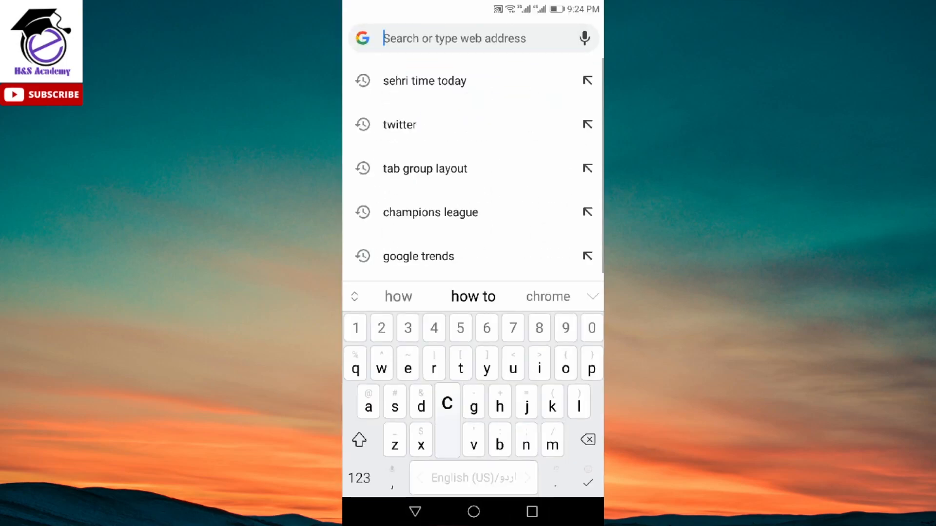
text(chrome://flags)
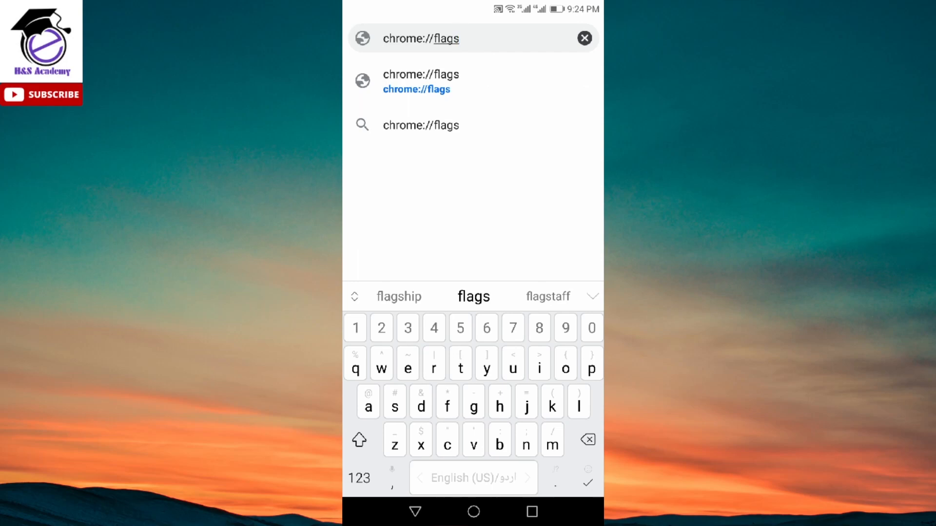
click(421, 82)
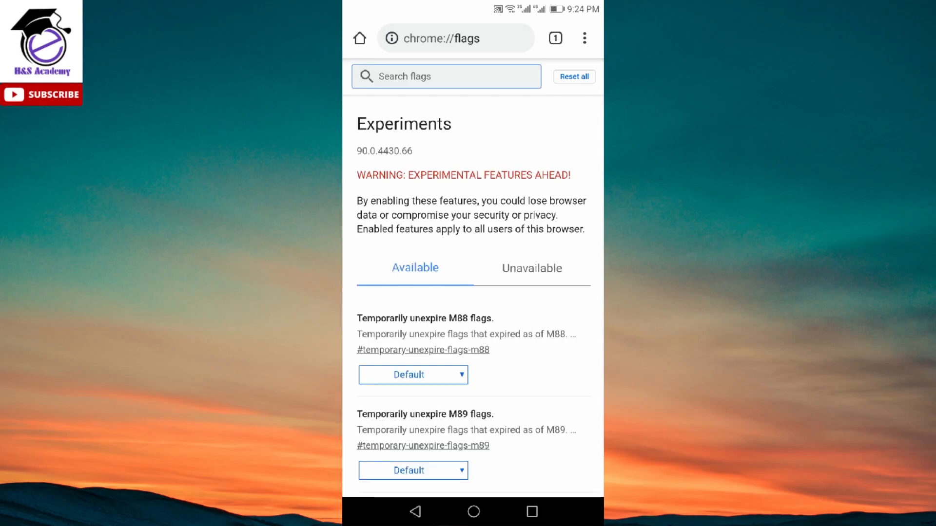
Step: Filter the flags list with the search "Tab gr" to show Tab Grid Layout and Tab Groups
click(446, 76)
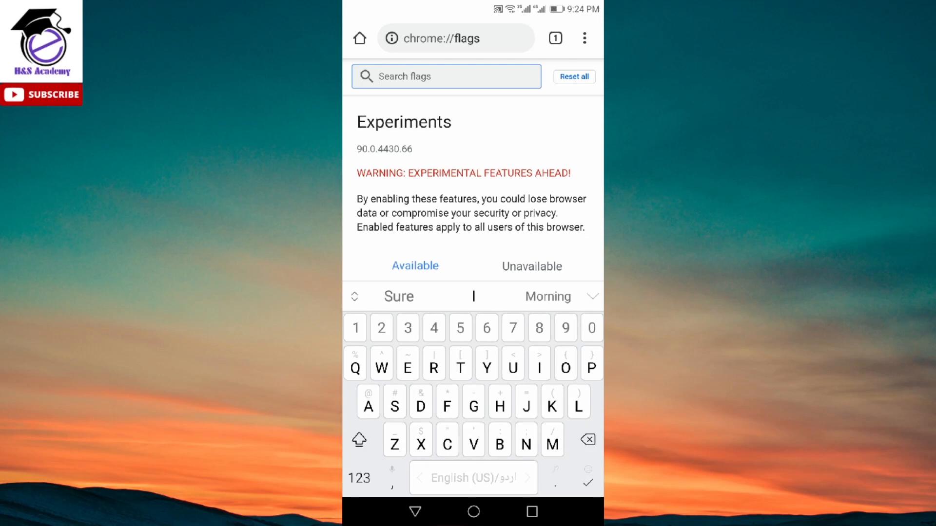
text(Tab)
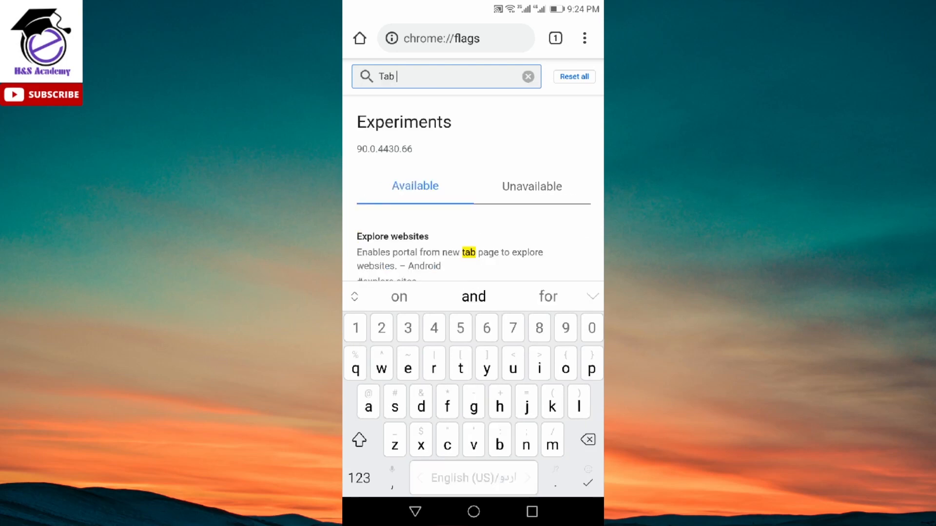
text(gr)
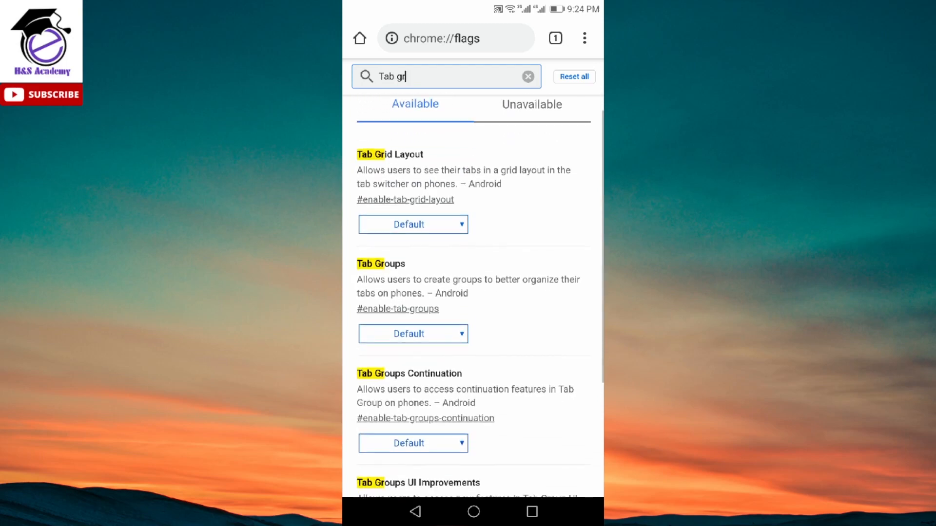
scroll(down, 3)
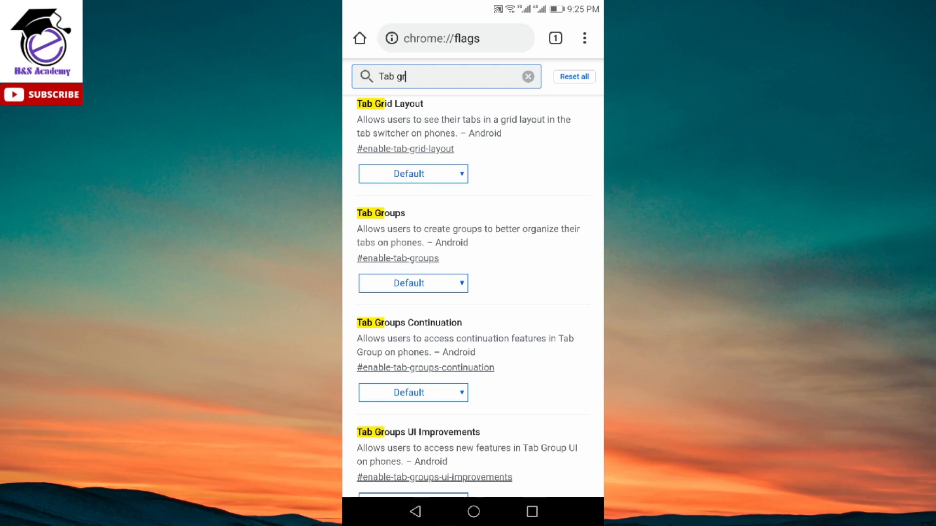
Step: Set Tab Grid Layout and the Tab Groups flags to Disabled
click(413, 173)
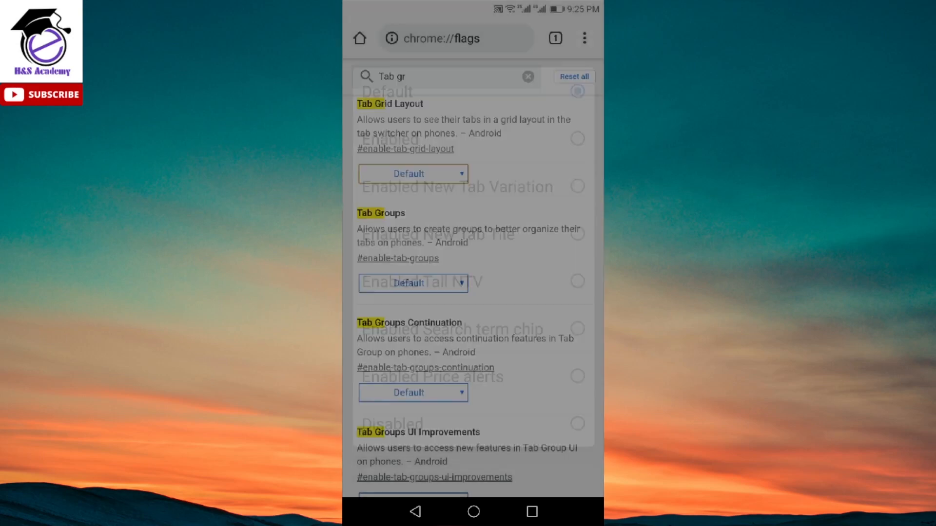
click(413, 173)
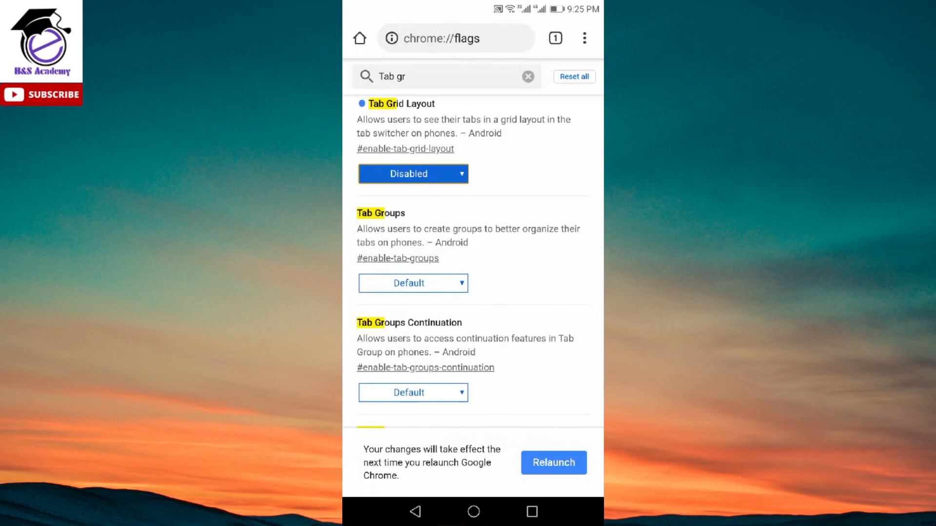
scroll(down, 3)
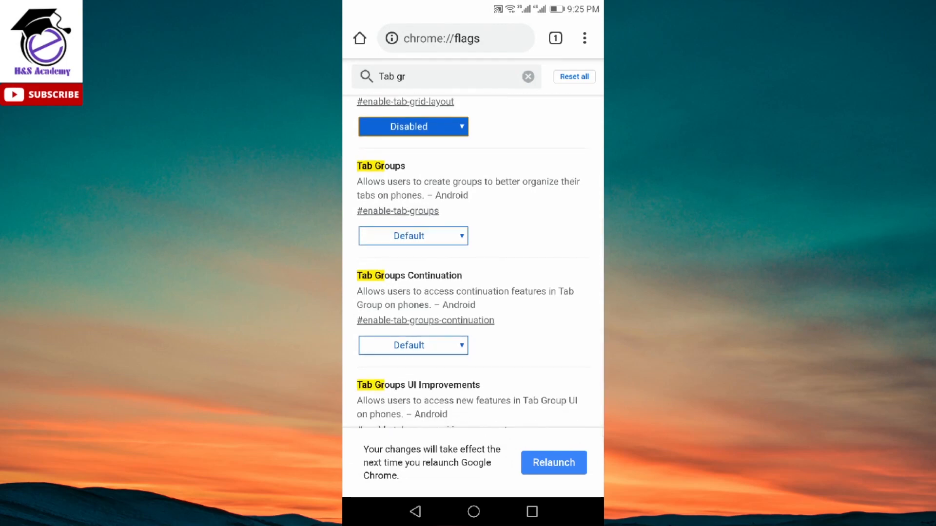
click(413, 236)
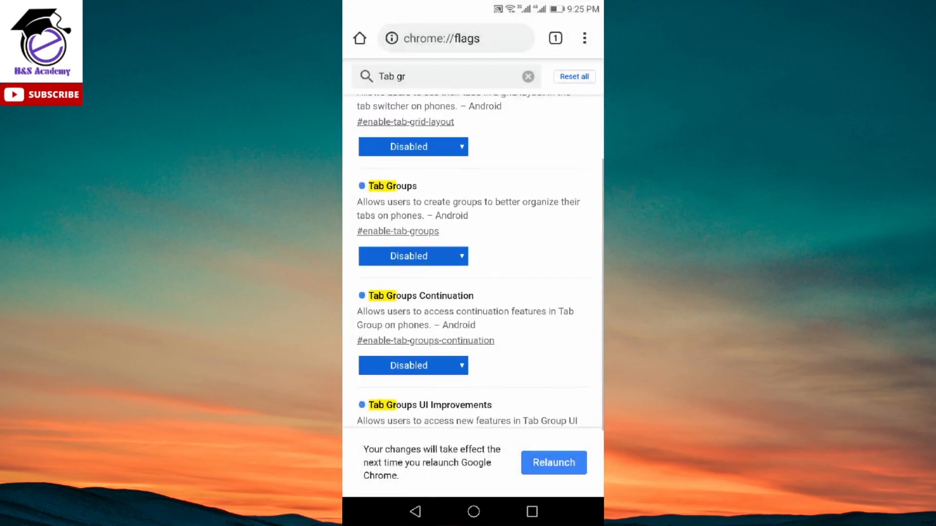
scroll(down, 3)
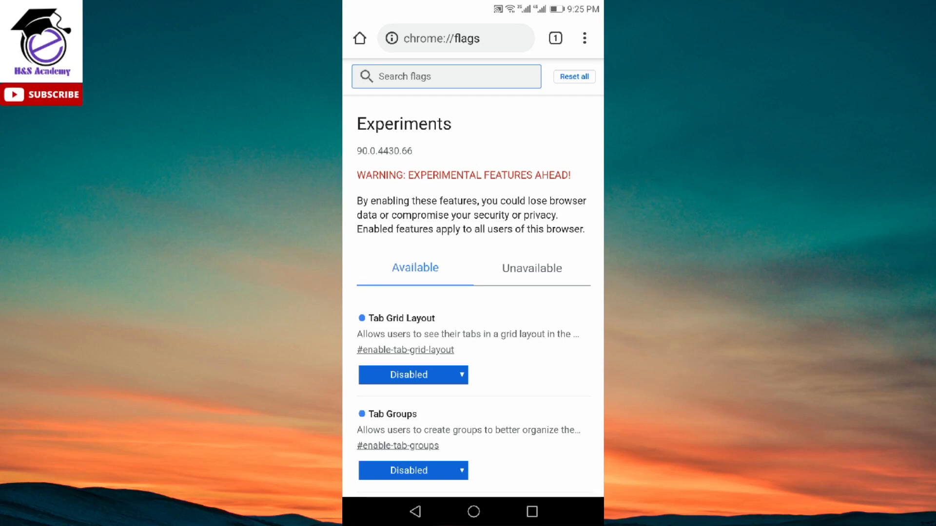
Step: Set Tab Grid Layout to Enabled and show the tab switcher with three stacked tabs
click(555, 38)
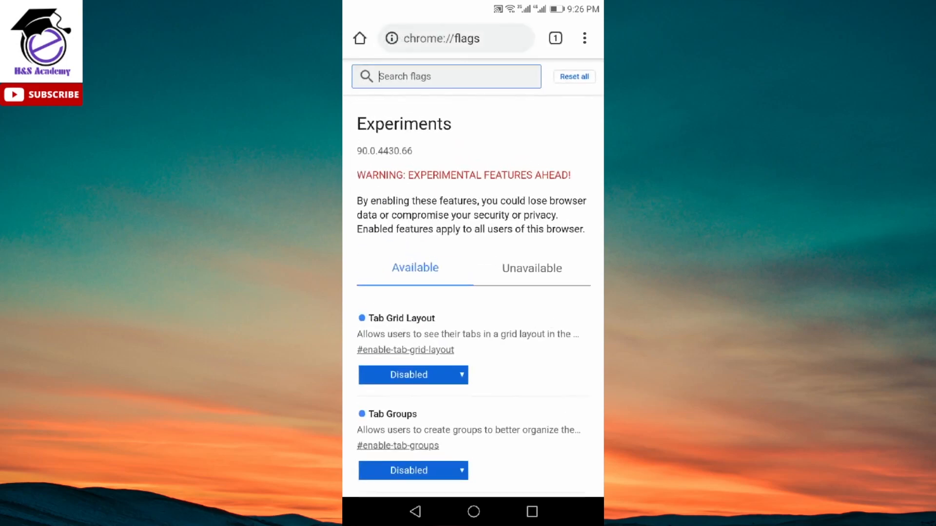
scroll(down, 3)
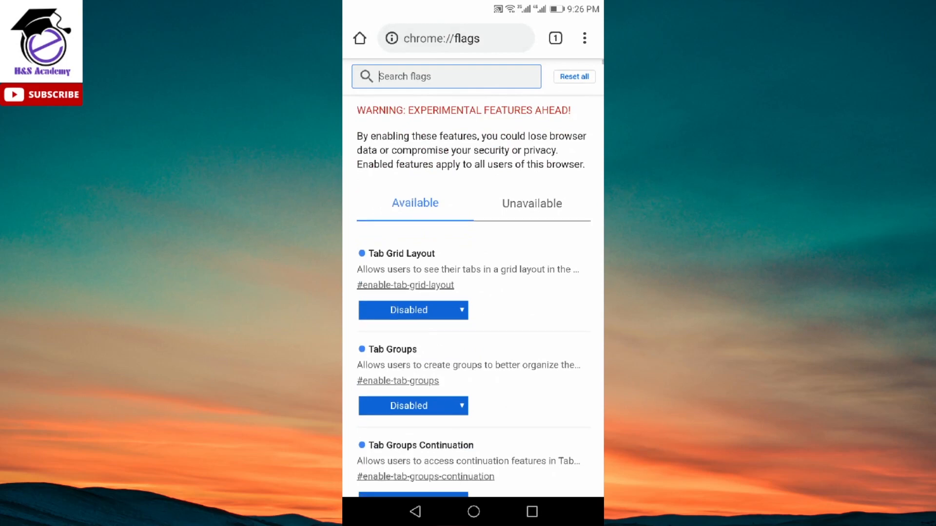
scroll(down, 3)
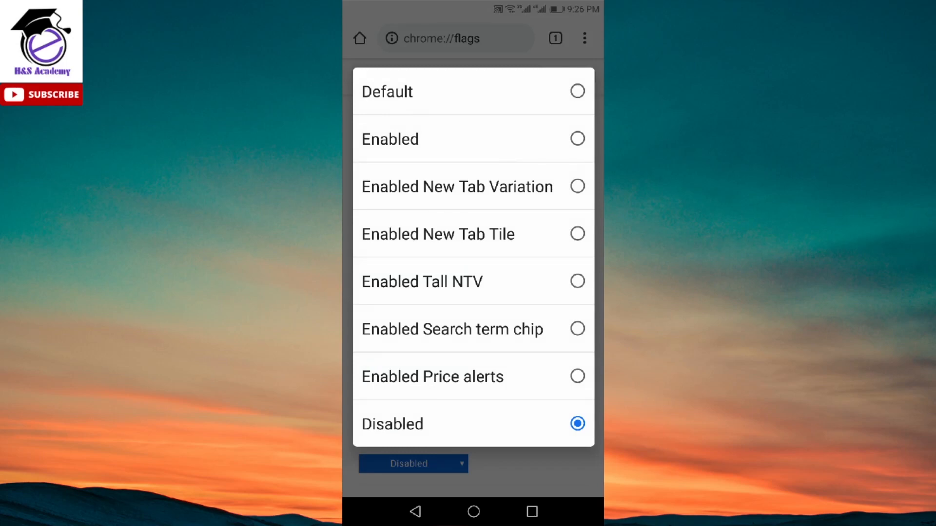
click(390, 139)
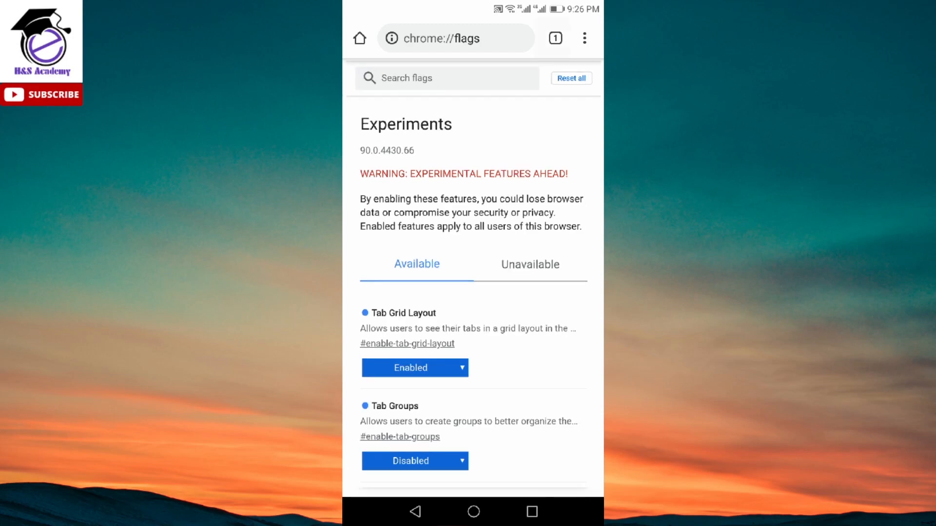
click(555, 38)
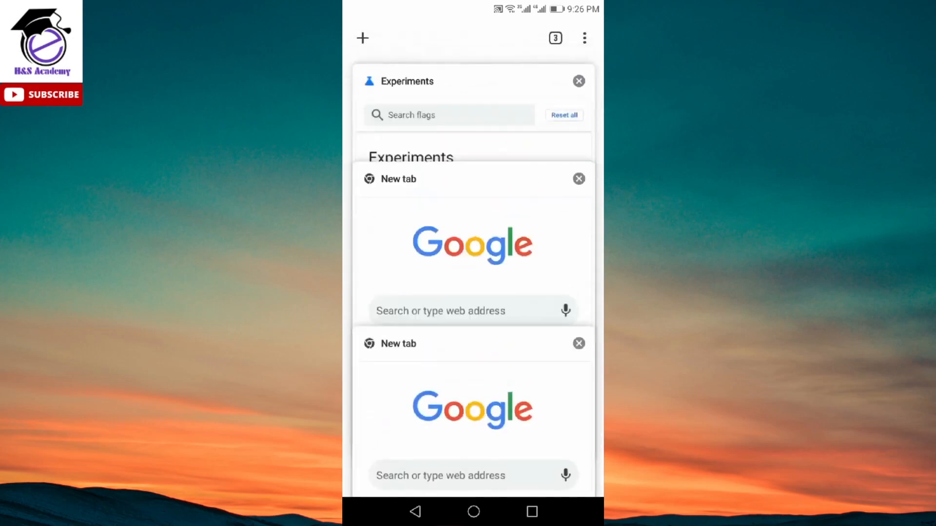